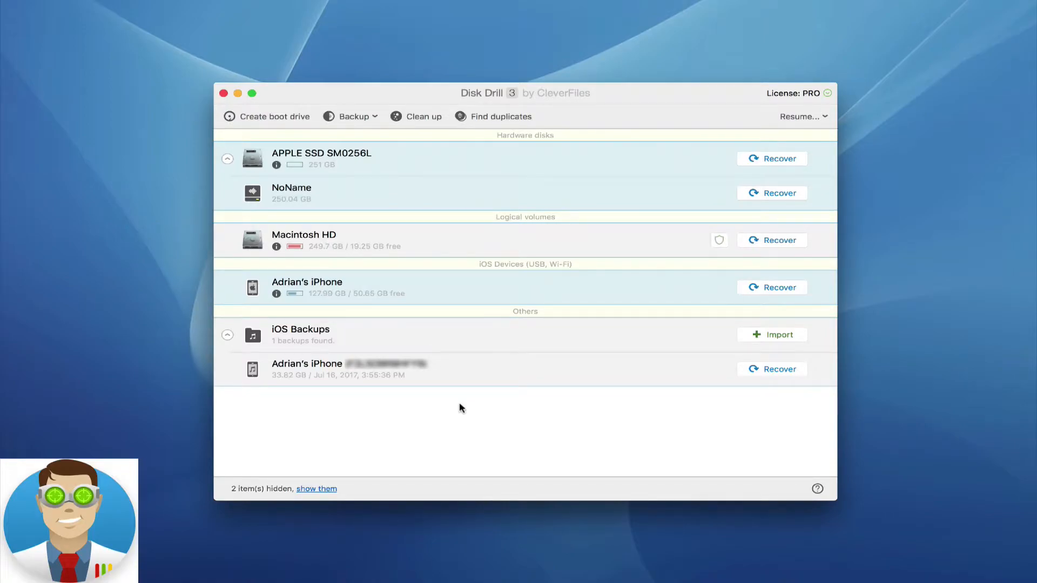
mouse_move(561, 293)
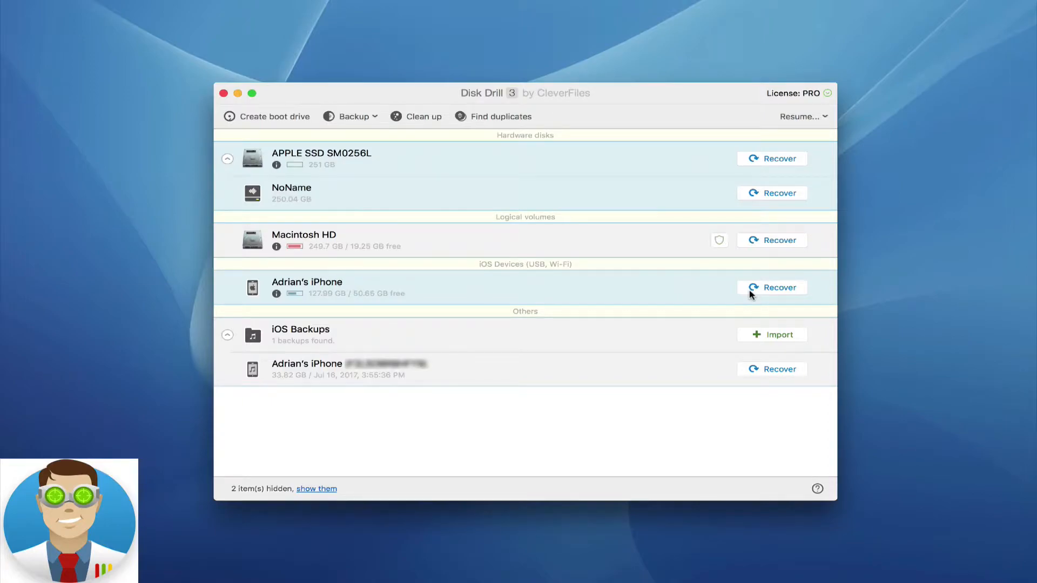
mouse_move(245, 337)
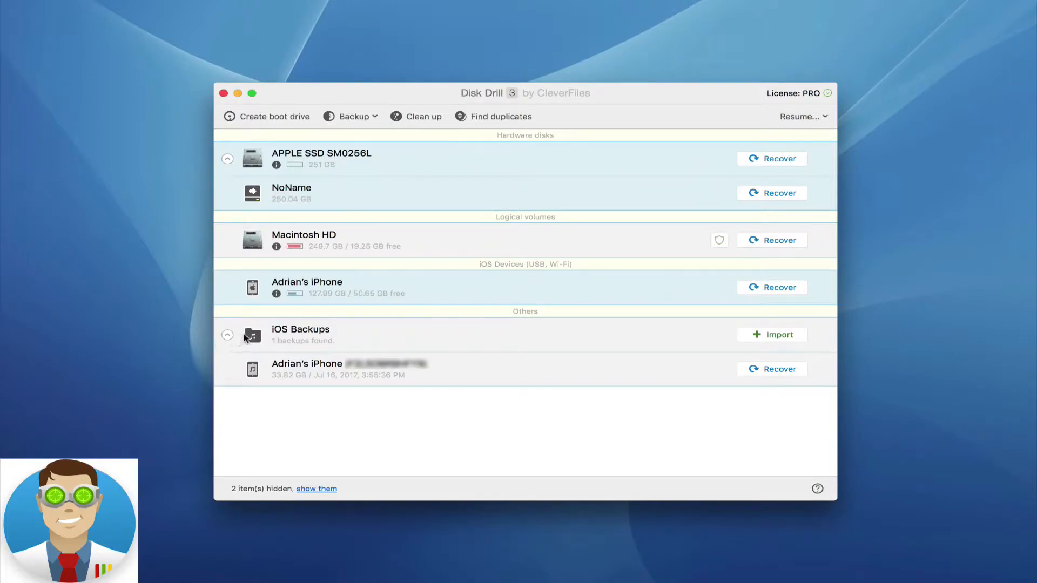
mouse_move(280, 379)
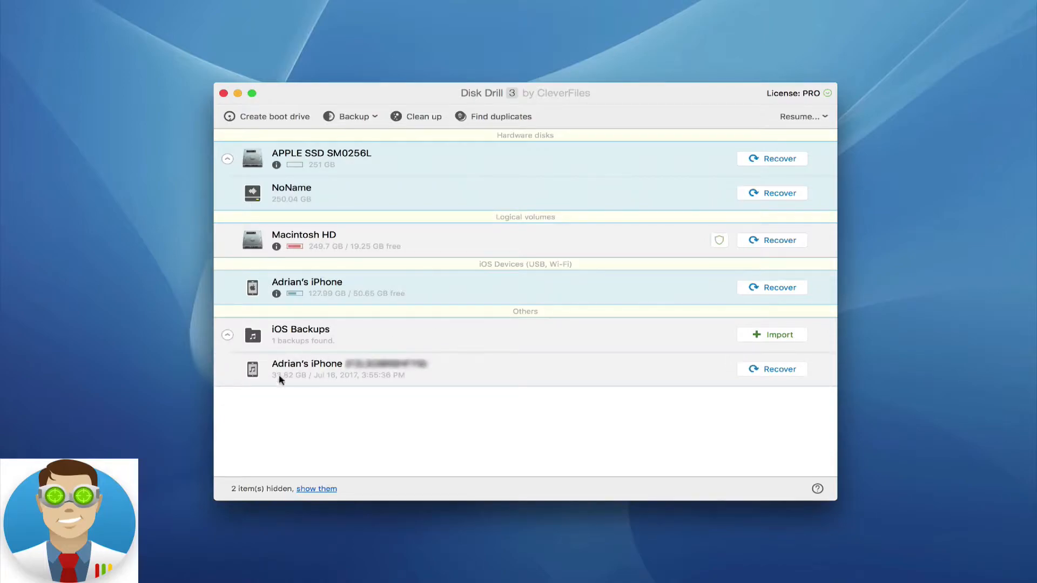
mouse_move(320, 349)
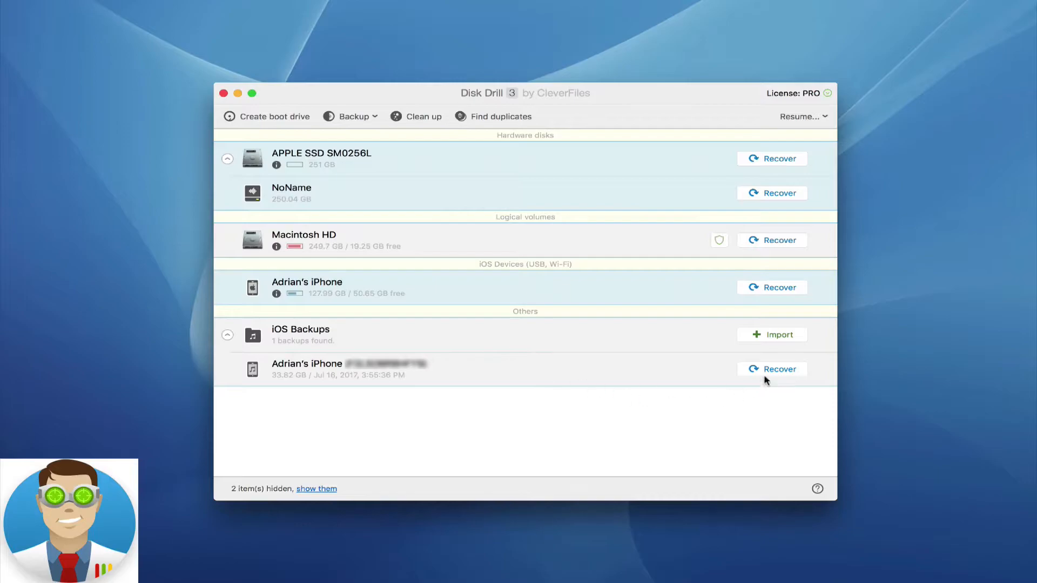
Start the scan of the iPhone backup to list its recoverable files
click(771, 369)
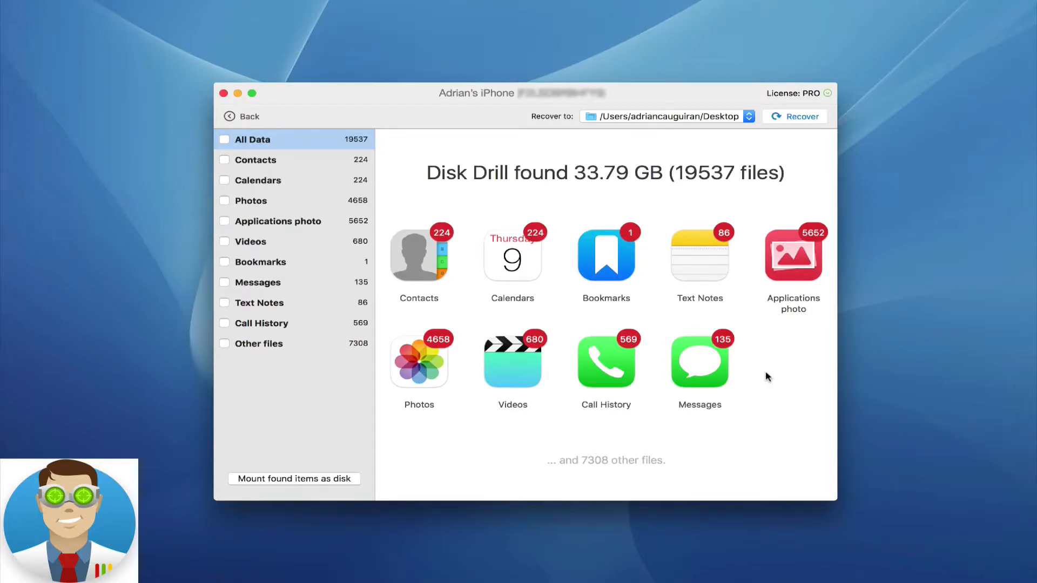
mouse_move(526, 190)
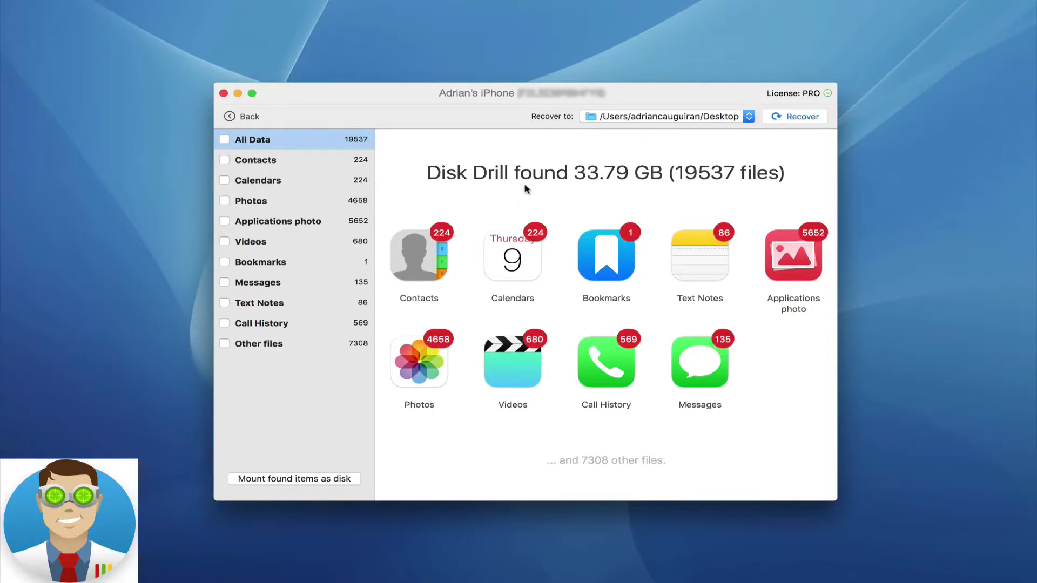
mouse_move(383, 178)
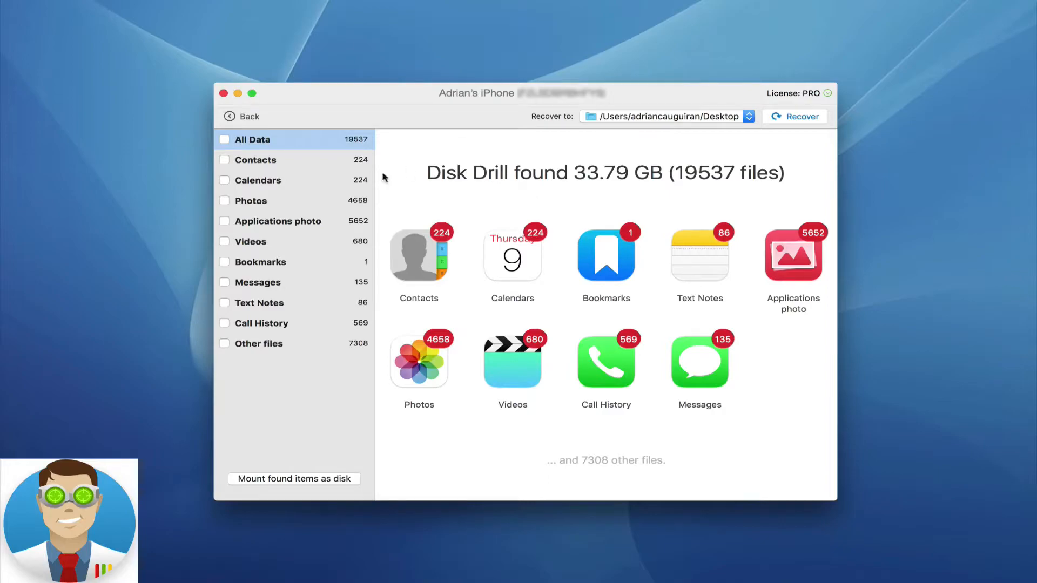
mouse_move(645, 191)
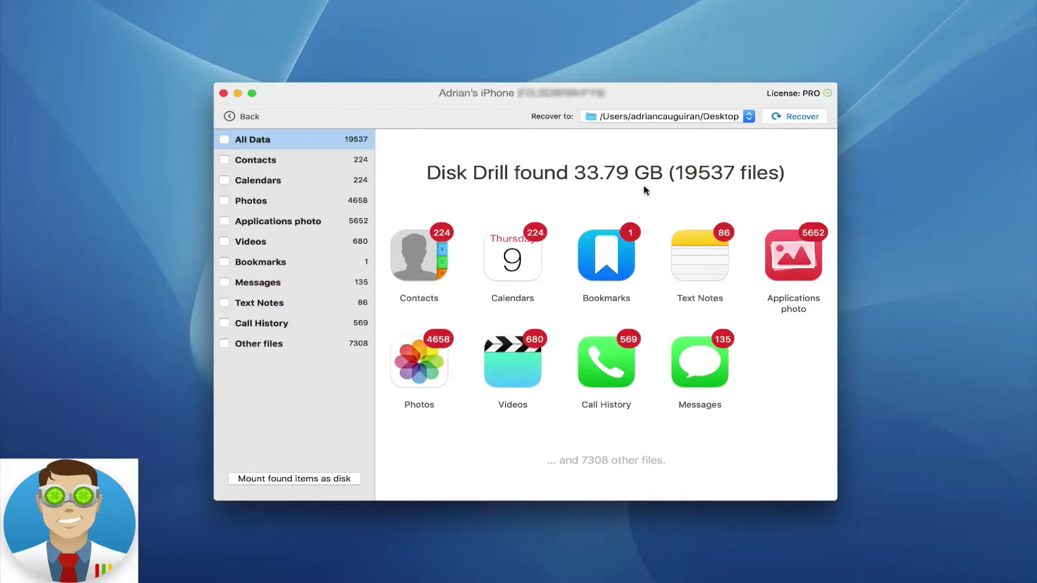
mouse_move(670, 174)
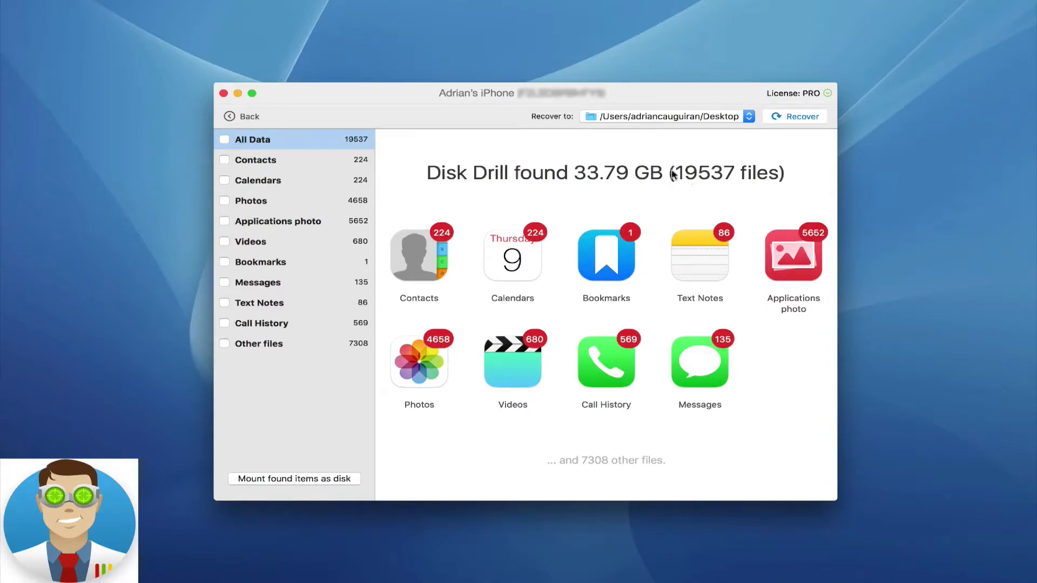
mouse_move(641, 148)
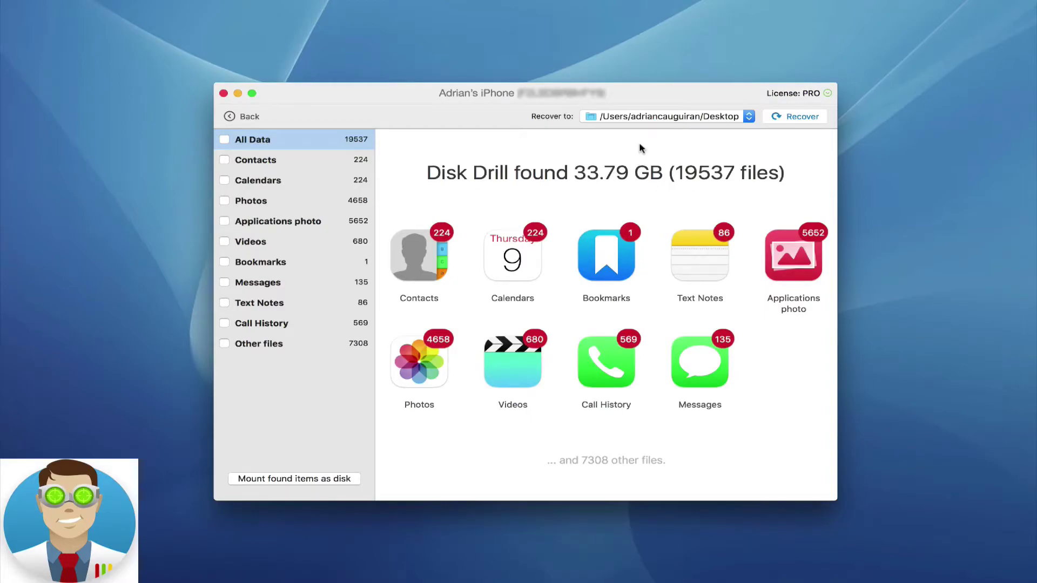
mouse_move(535, 440)
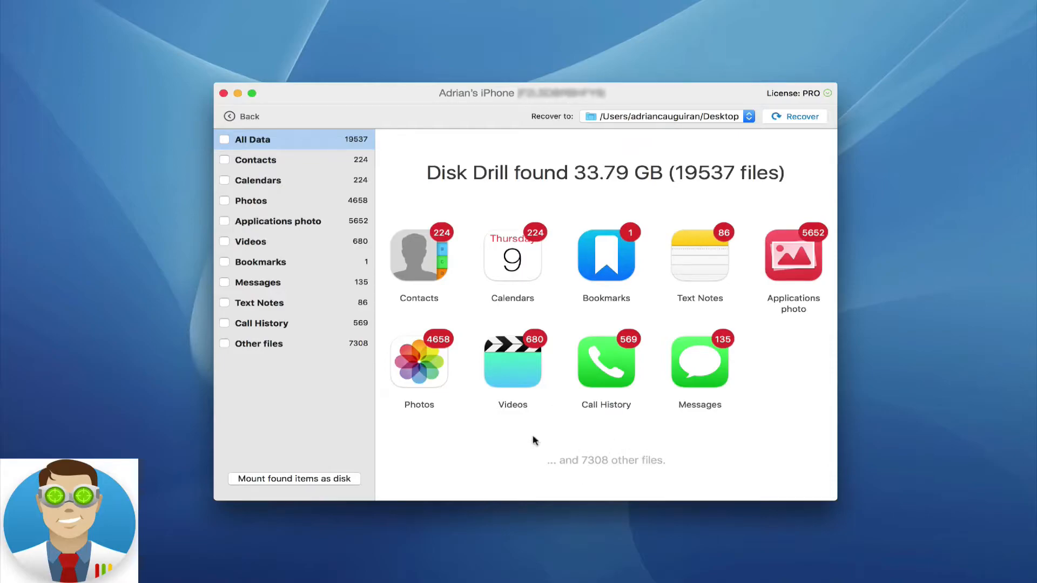
mouse_move(495, 286)
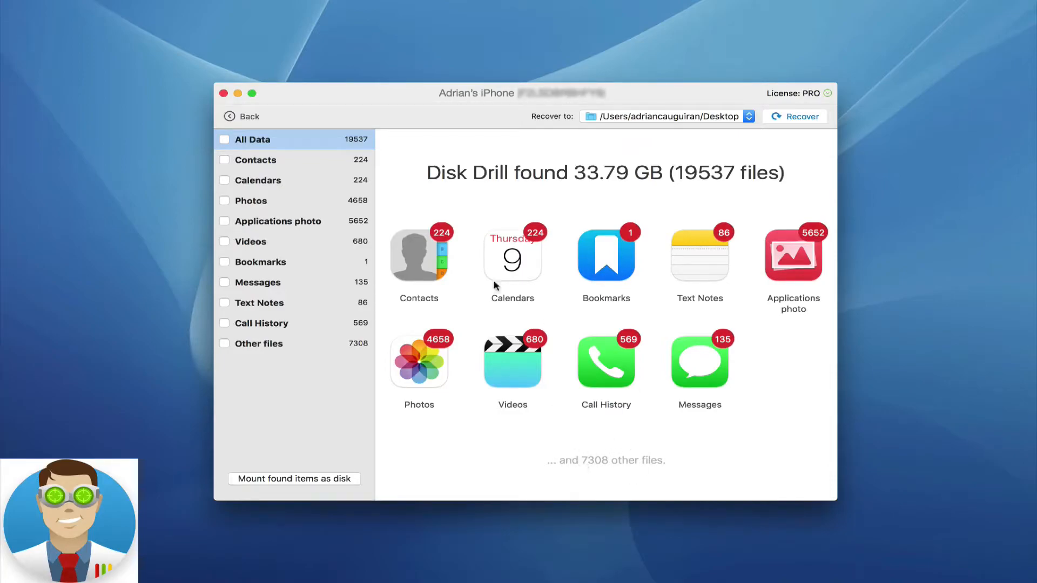
mouse_move(516, 302)
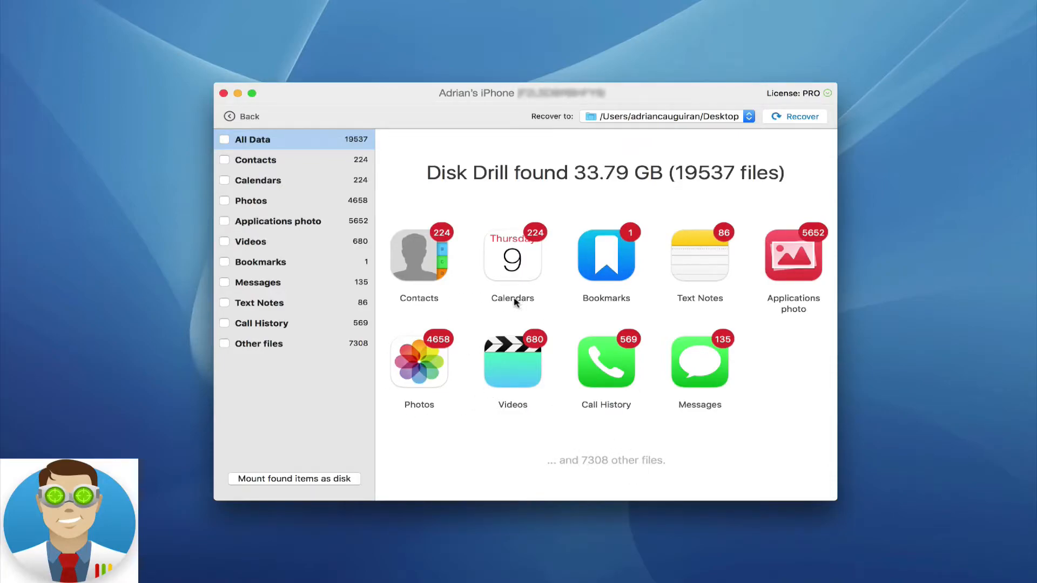
mouse_move(719, 306)
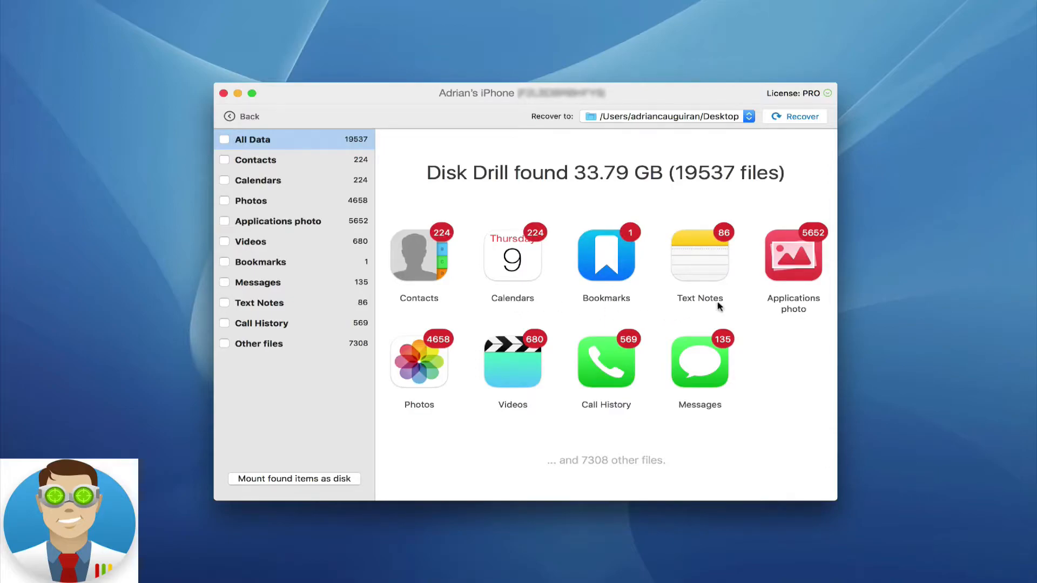
mouse_move(401, 388)
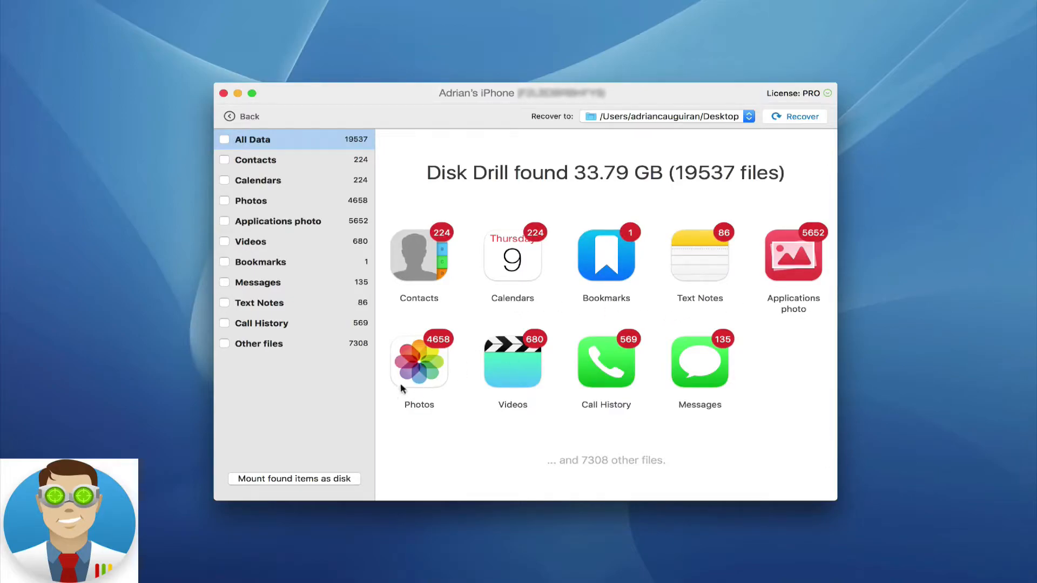
mouse_move(632, 370)
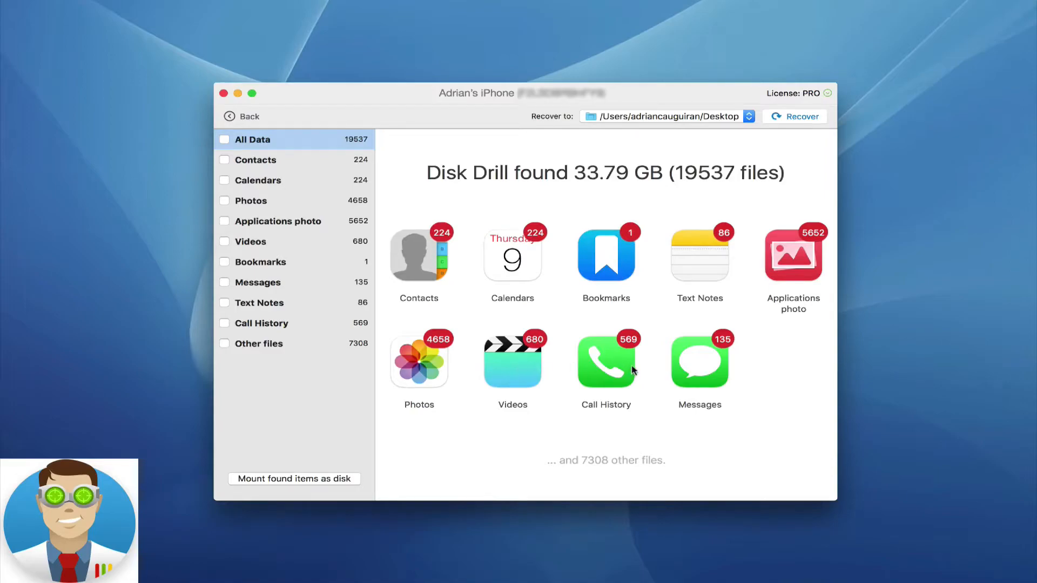
mouse_move(676, 369)
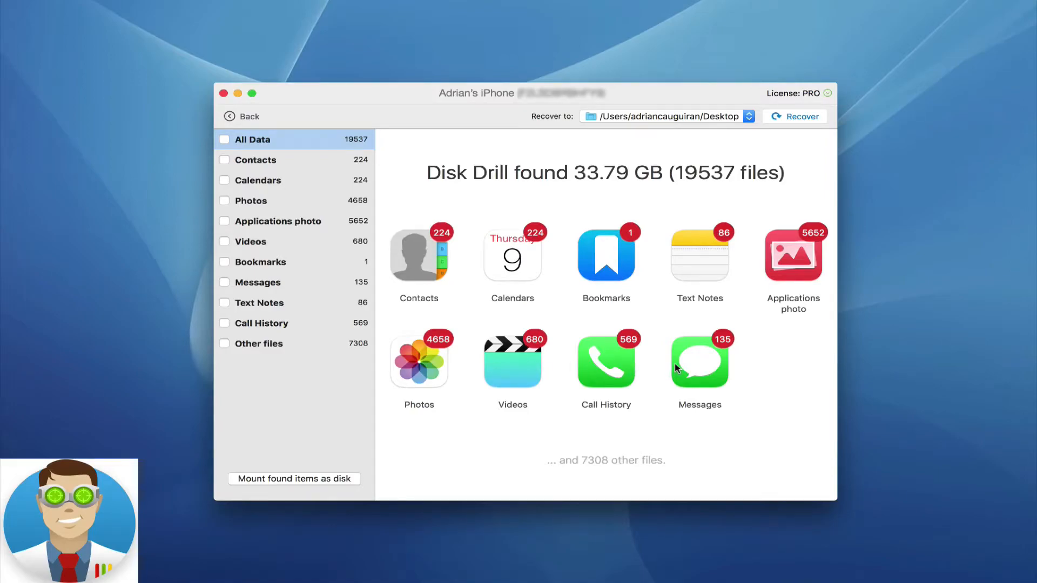
mouse_move(279, 387)
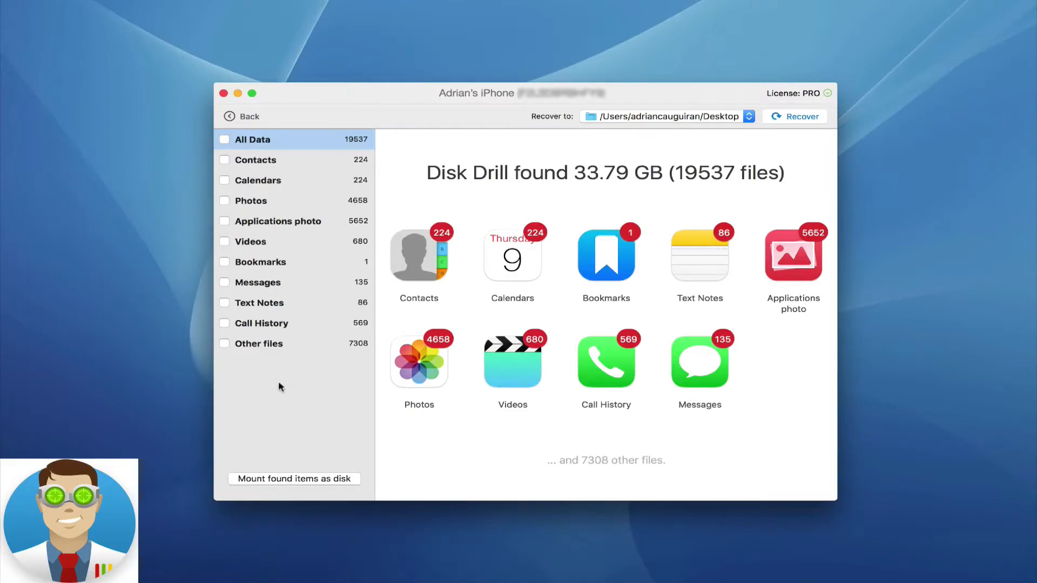
mouse_move(280, 178)
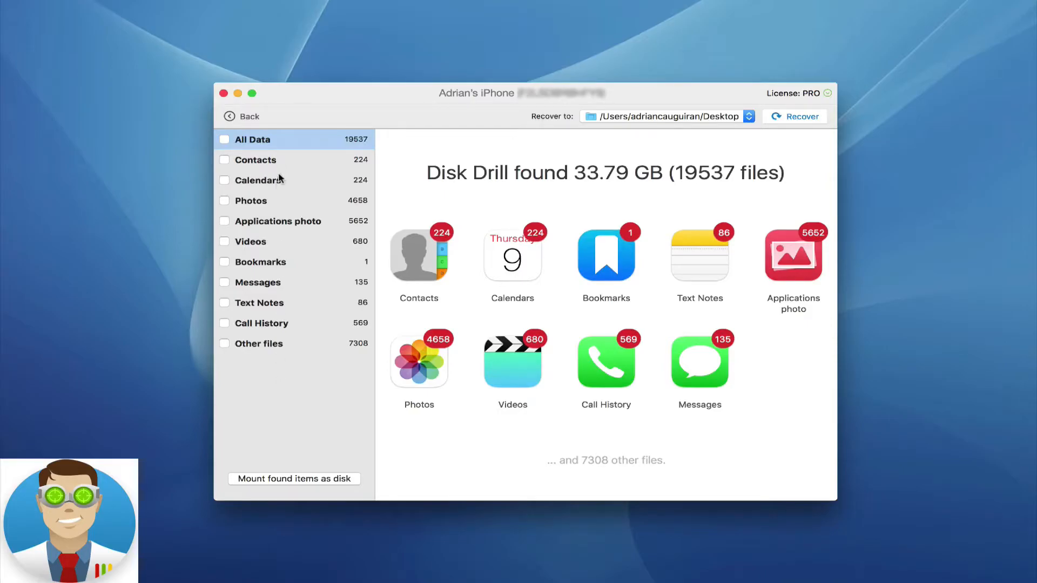
Browse the Photos, Videos and Text Notes categories found in the backup
click(250, 201)
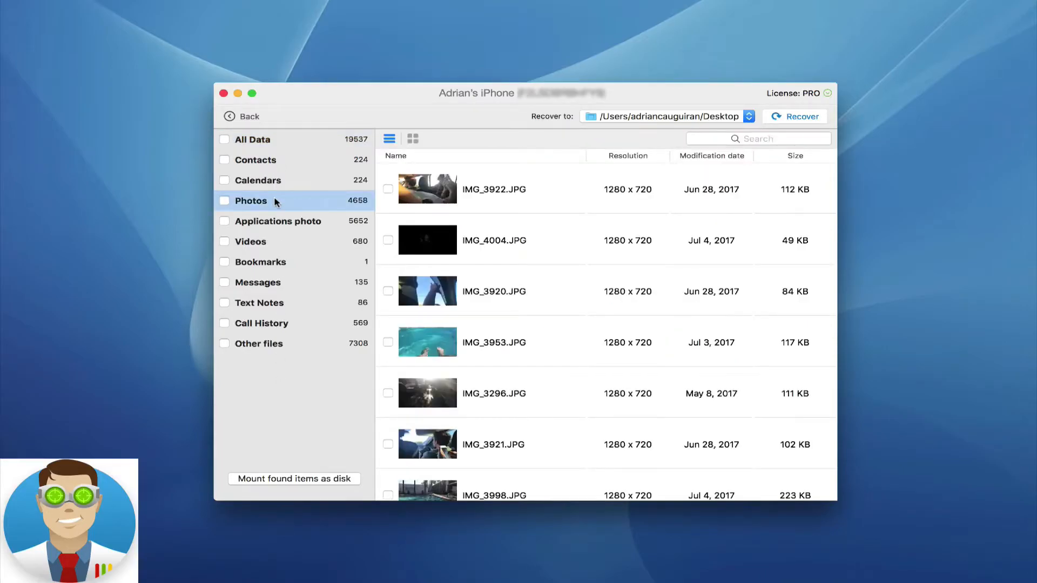
click(249, 241)
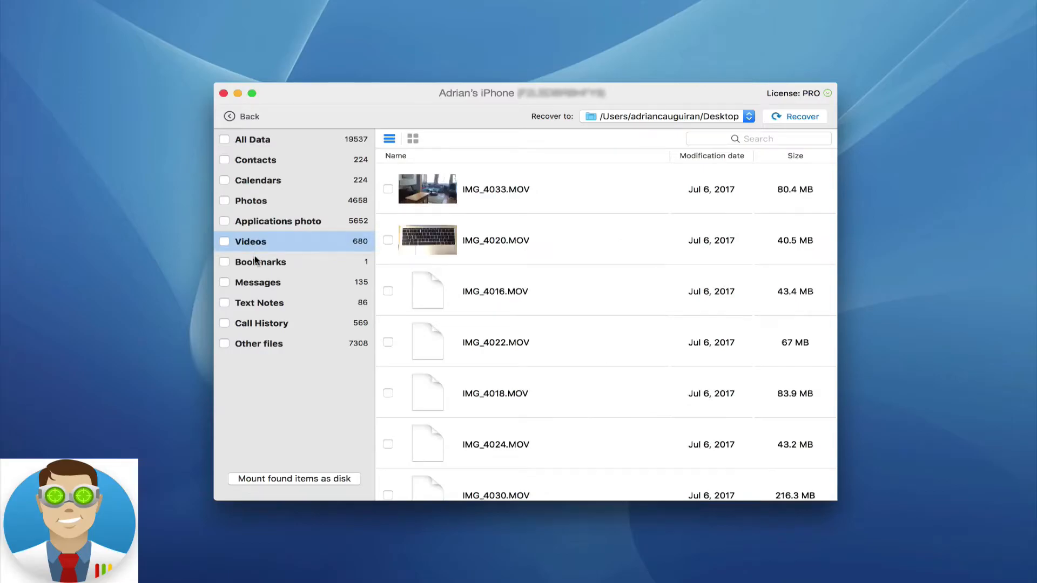
click(258, 303)
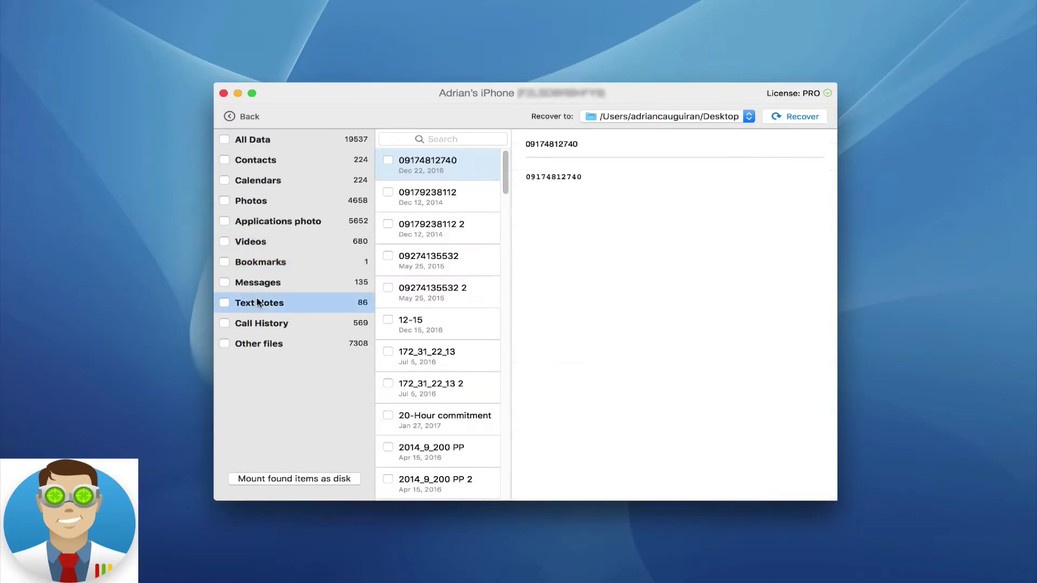
mouse_move(260, 376)
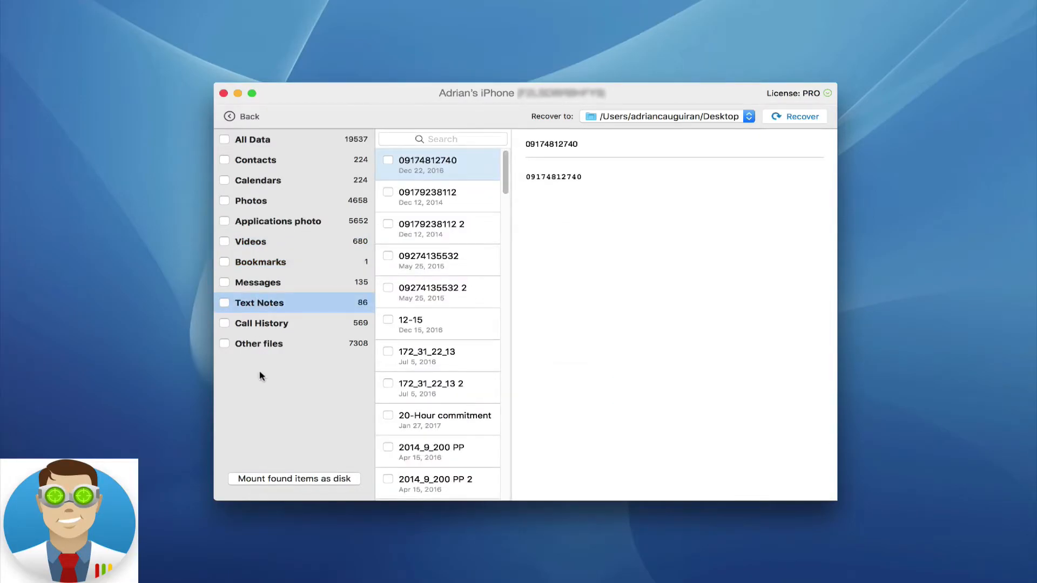
mouse_move(269, 363)
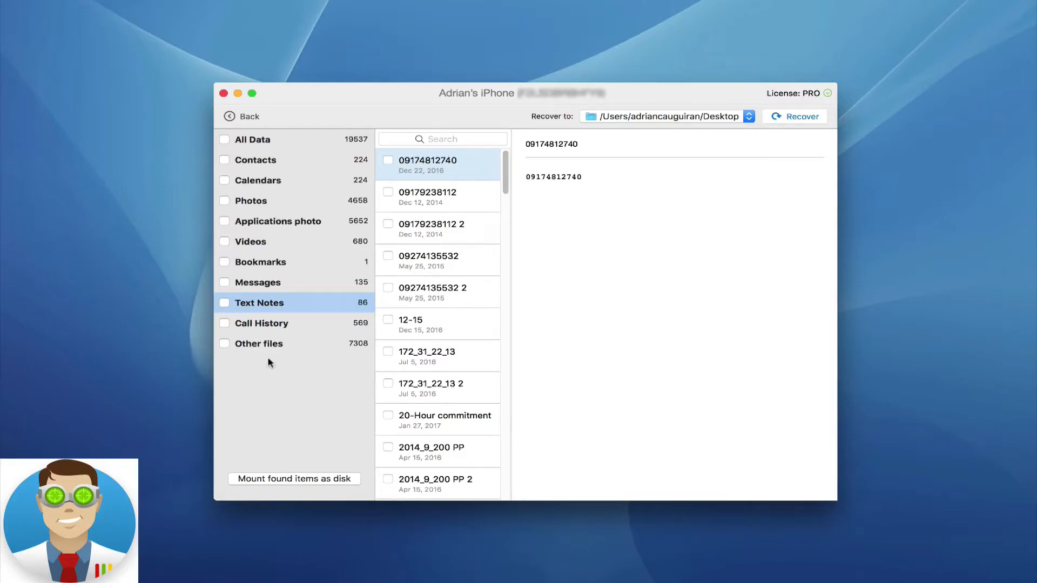
mouse_move(228, 205)
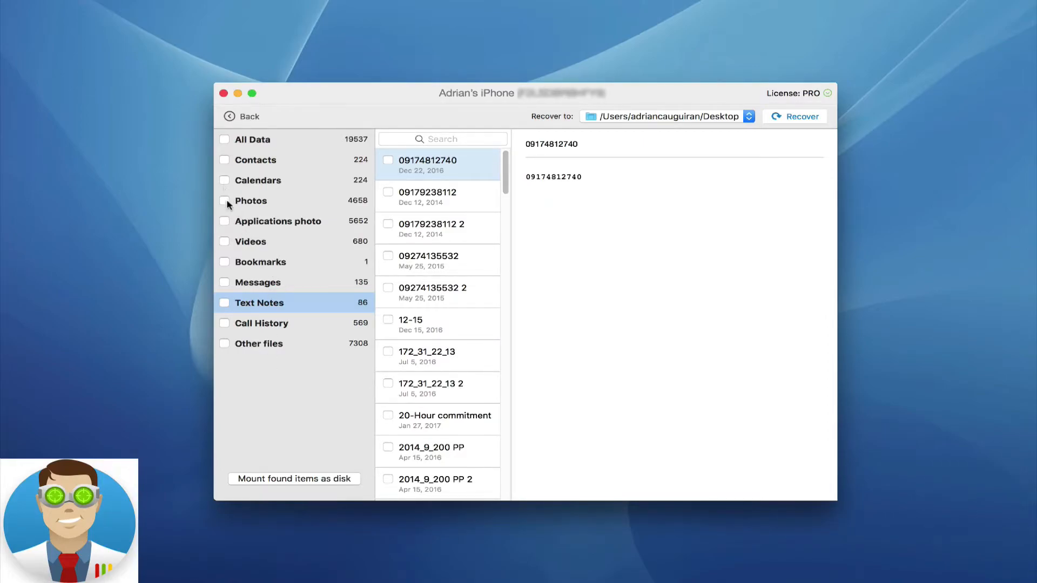
Select only photo IMG_3922.JPG plus all Bookmarks and Text Notes for recovery
click(225, 201)
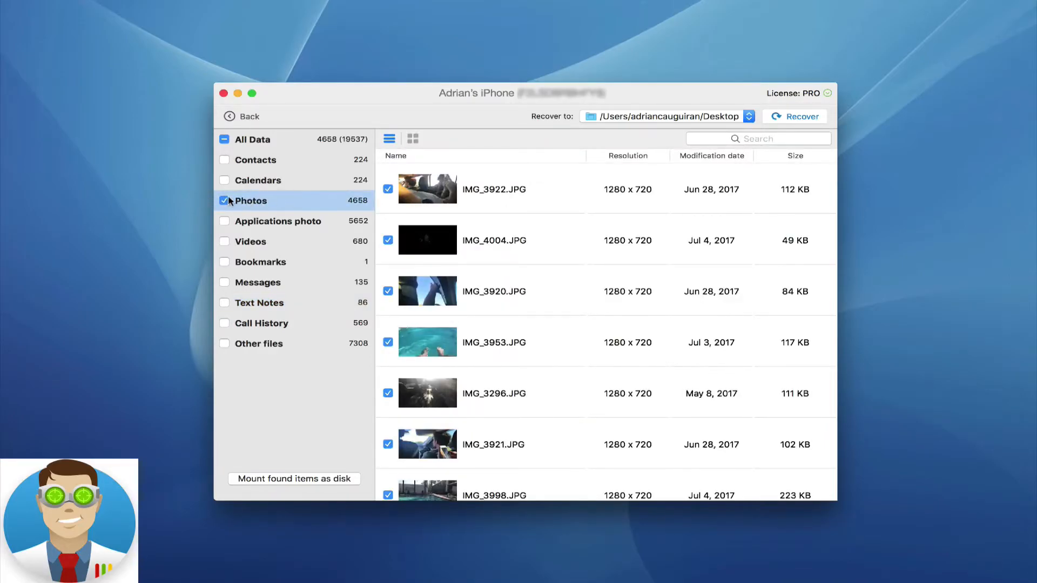
click(224, 201)
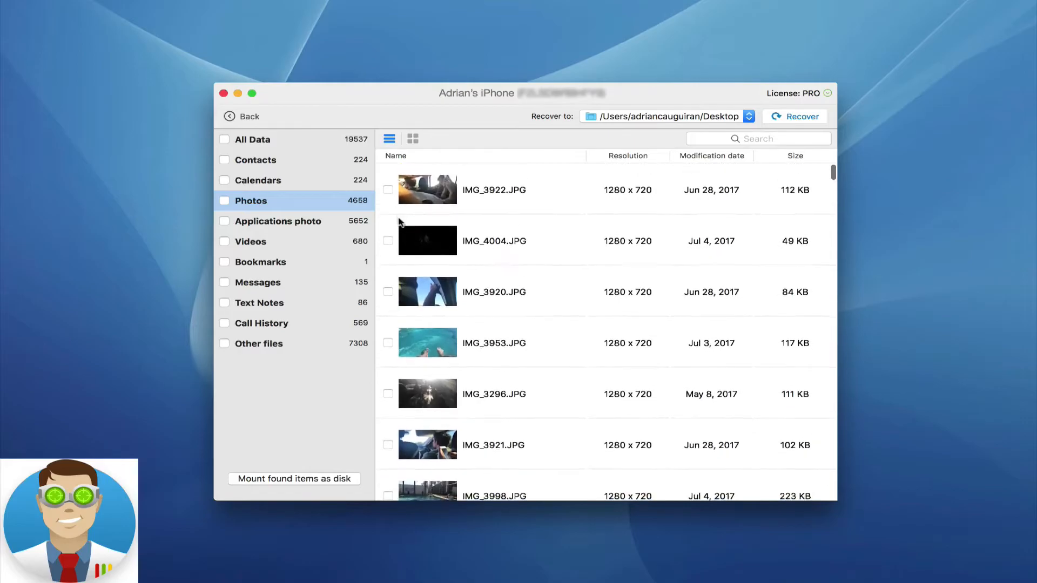
click(387, 189)
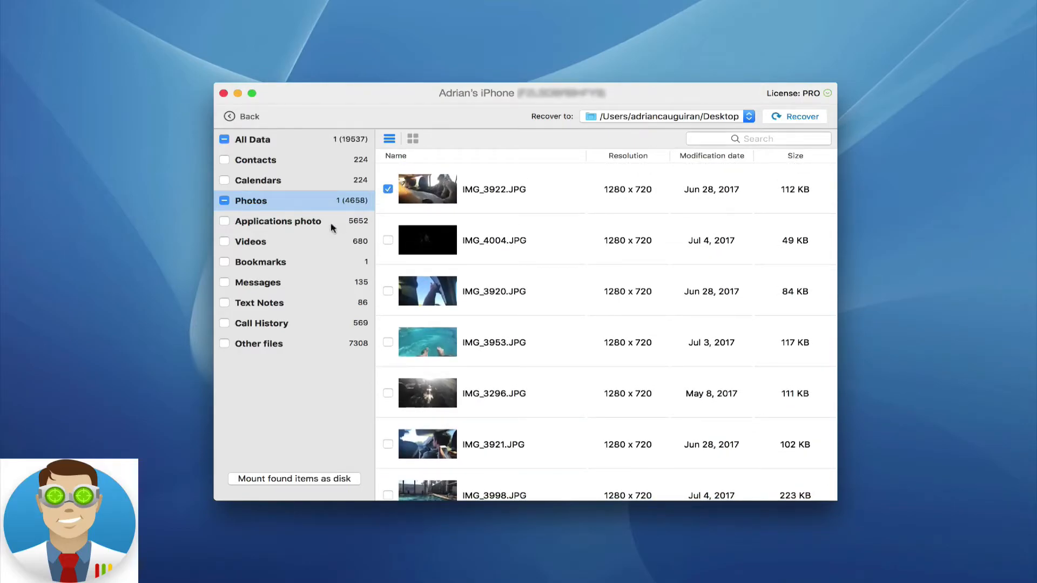
mouse_move(225, 265)
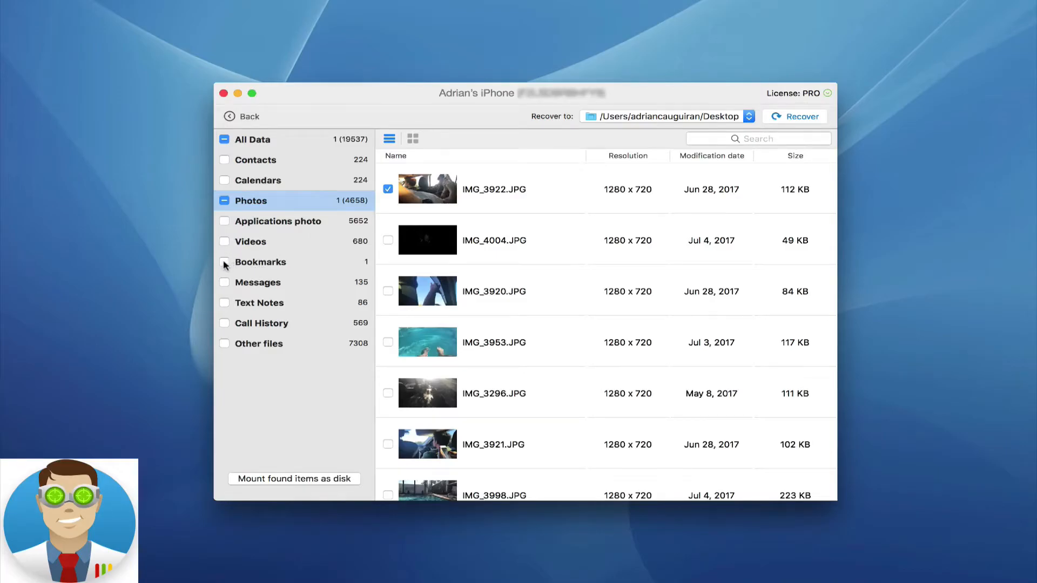
click(224, 262)
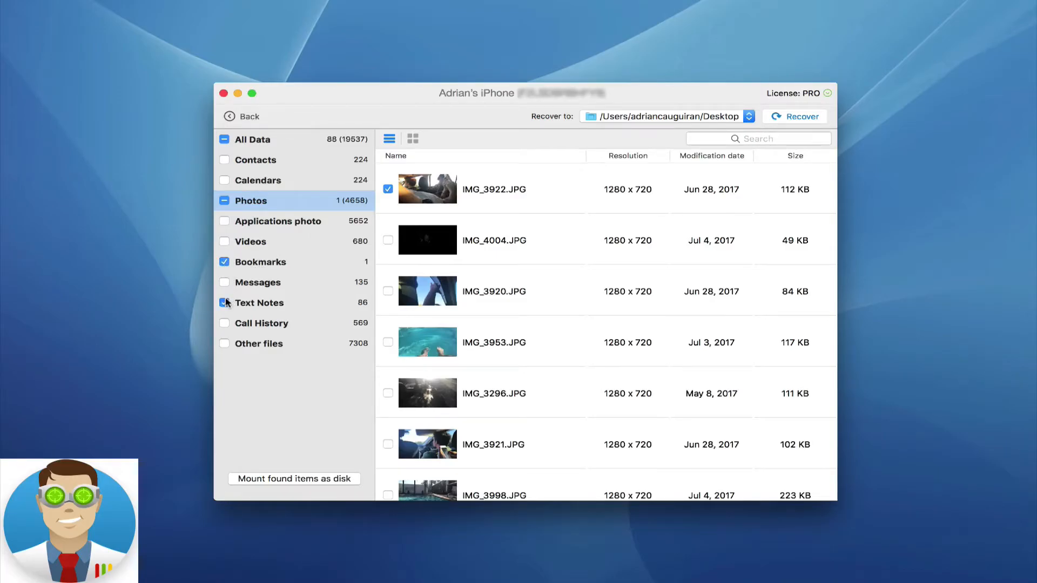
click(224, 302)
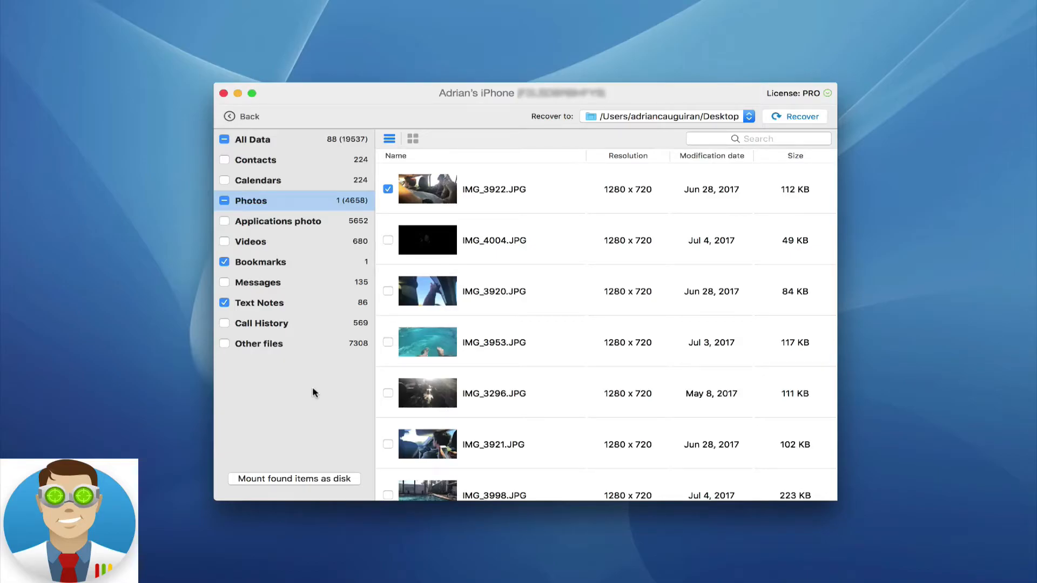
mouse_move(641, 122)
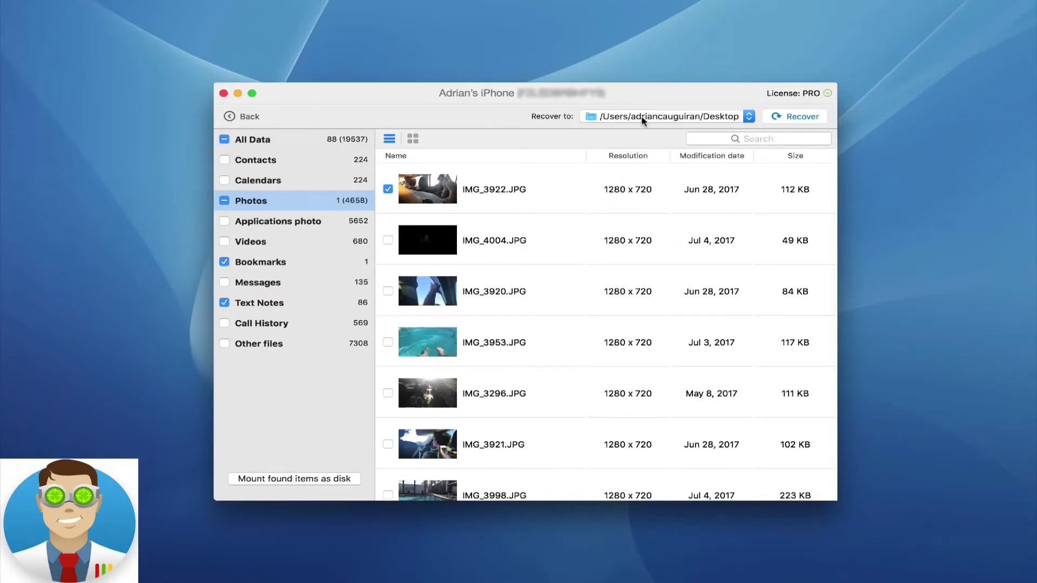
Keep the Desktop as the recovery destination
click(747, 116)
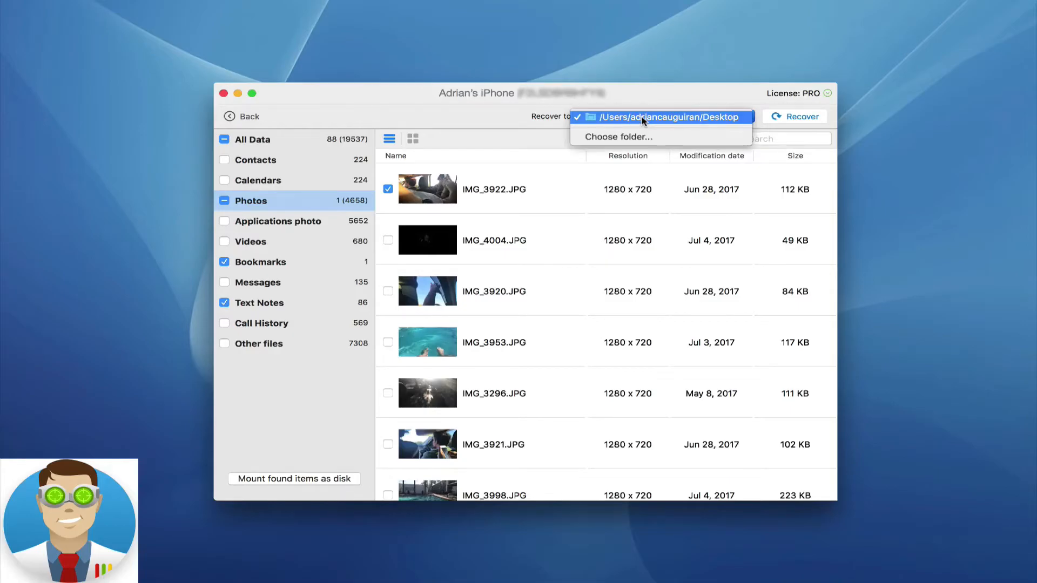
click(670, 117)
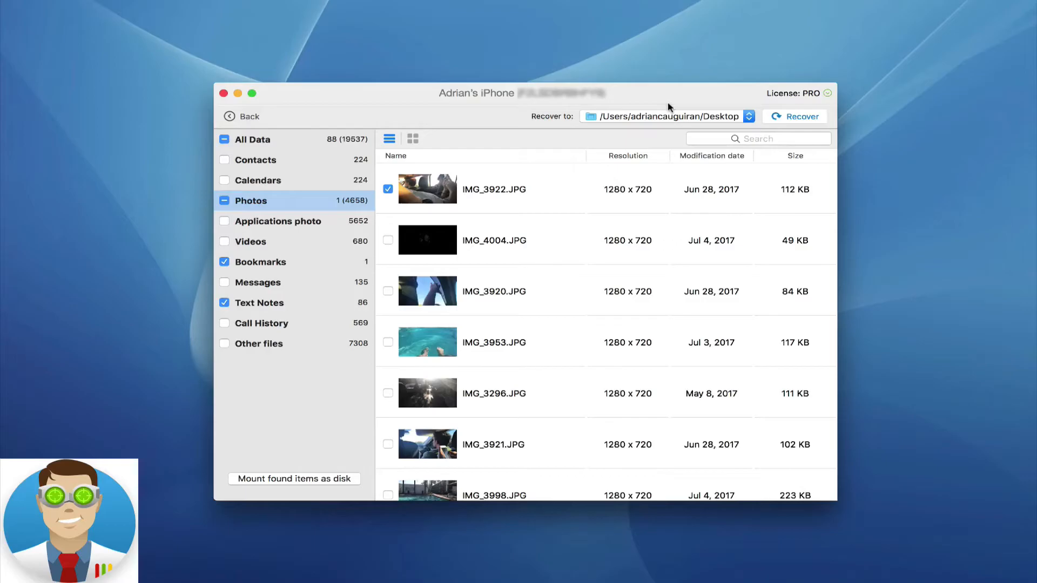
mouse_move(264, 484)
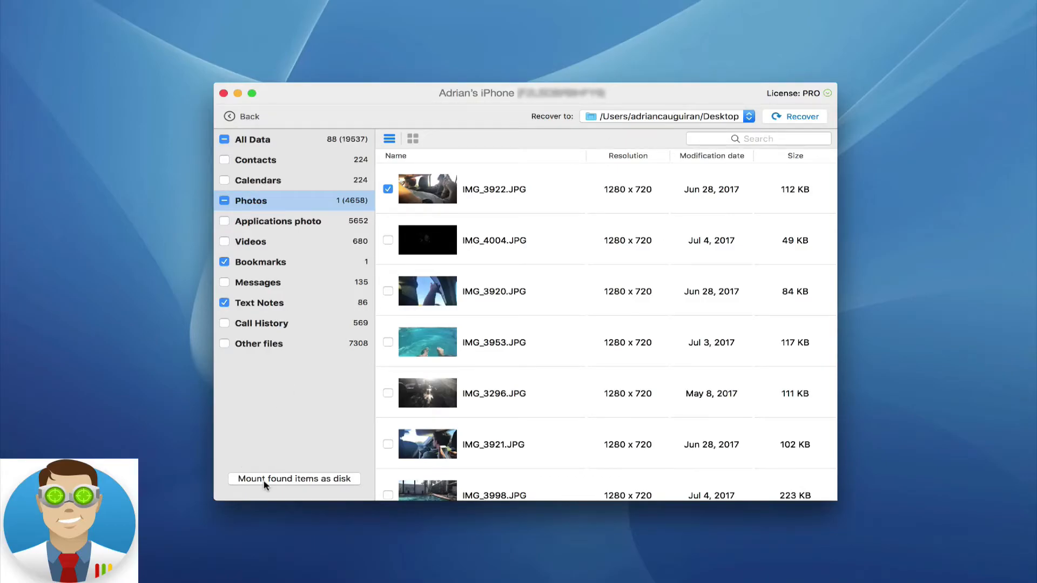
Mount the found items as a virtual Recoverable disk
click(294, 478)
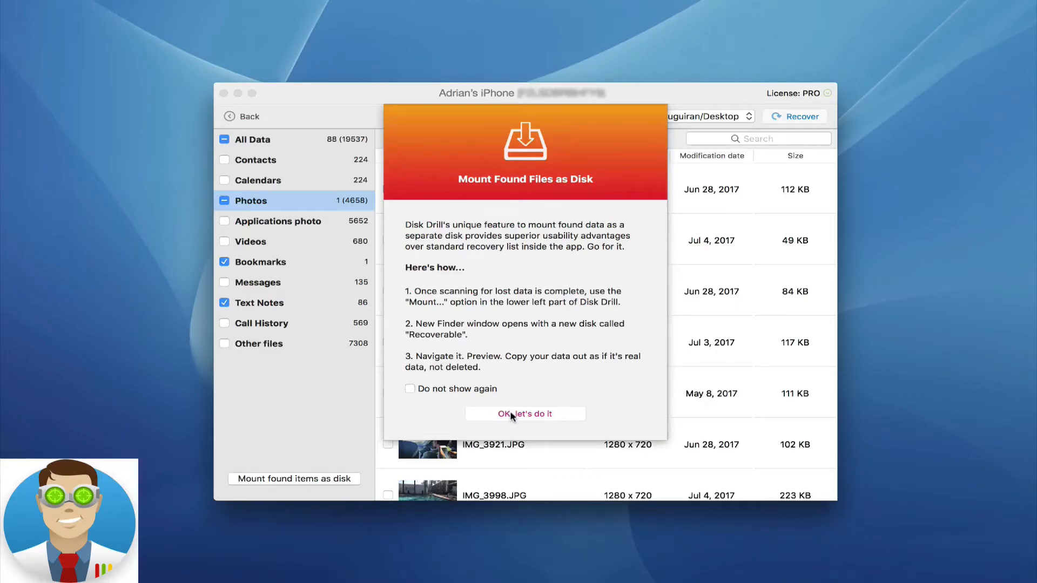
click(525, 413)
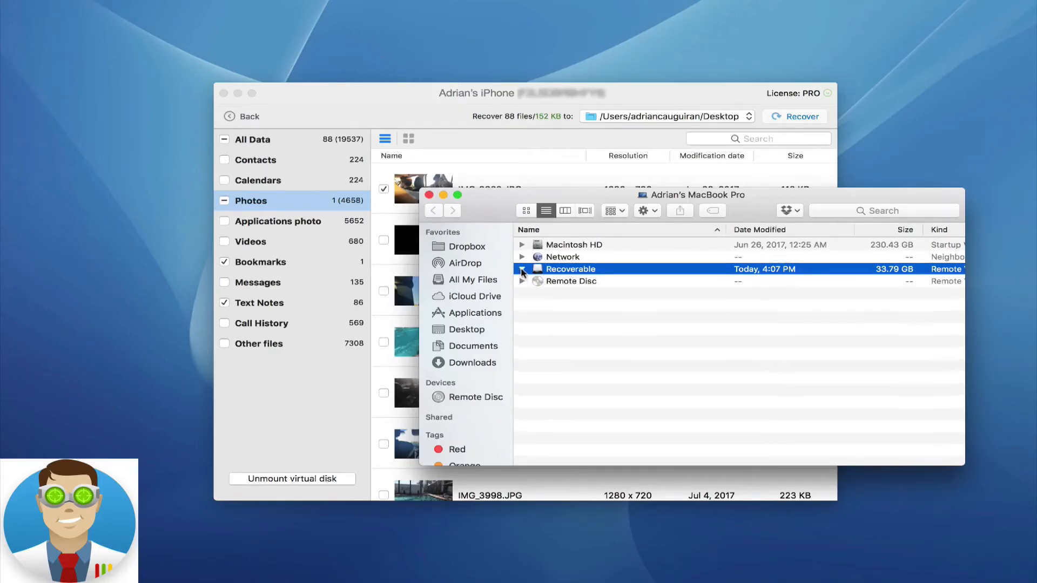
Browse the Recoverable disk's Bookmarks folder with List.html in Finder, then close it
click(521, 269)
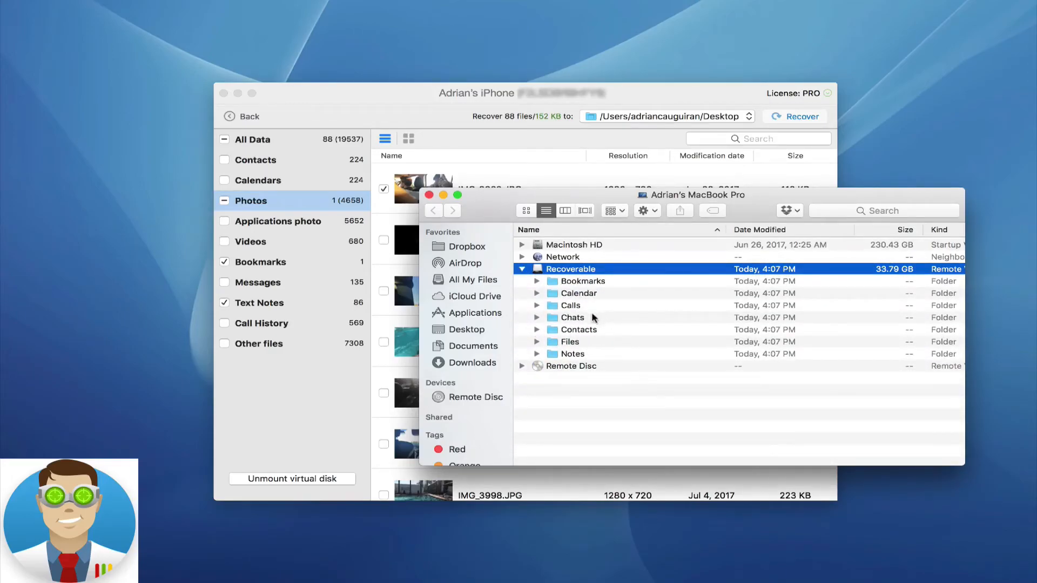
mouse_move(561, 341)
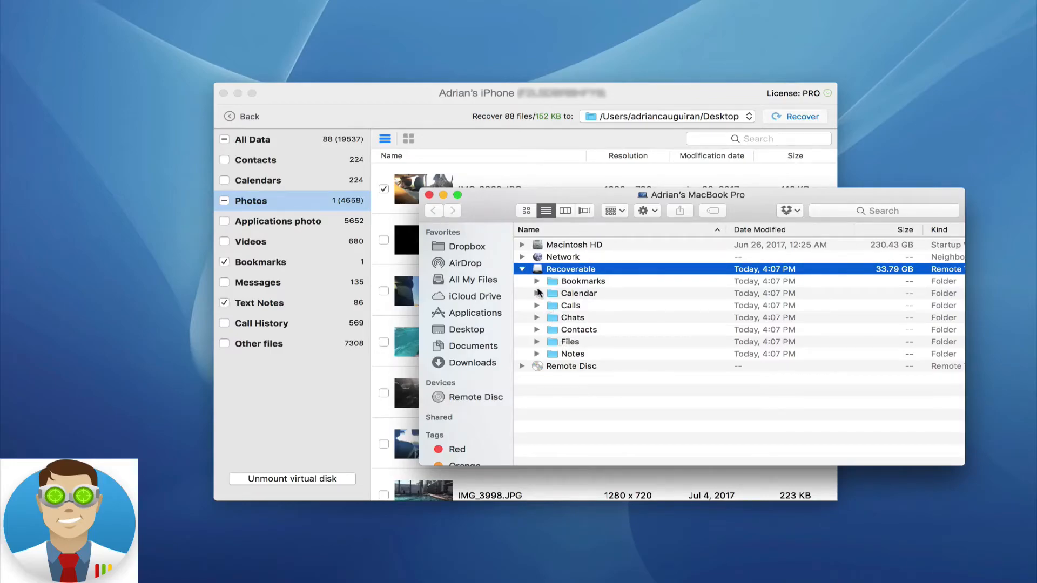
click(536, 281)
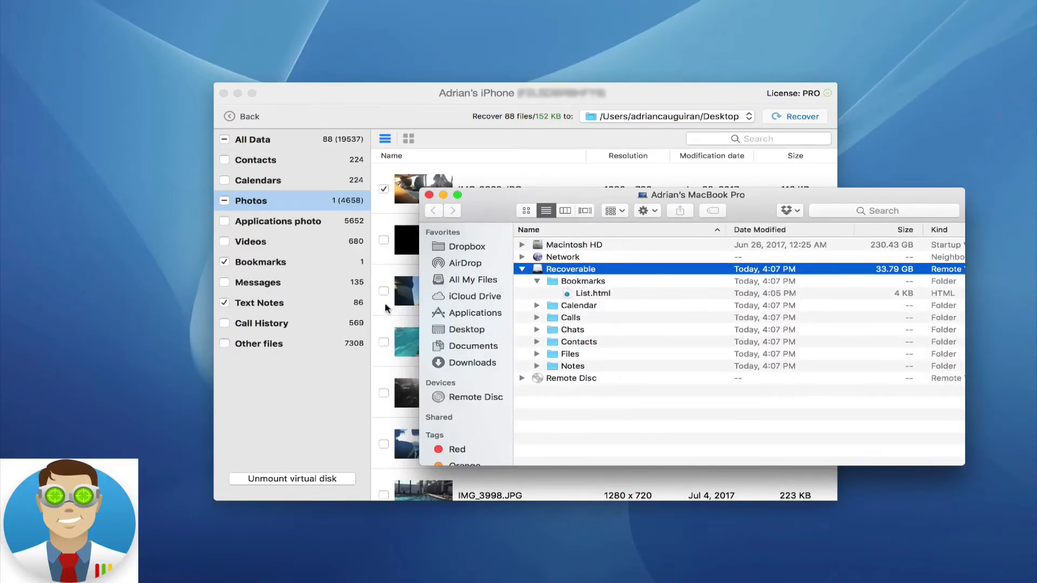
mouse_move(689, 312)
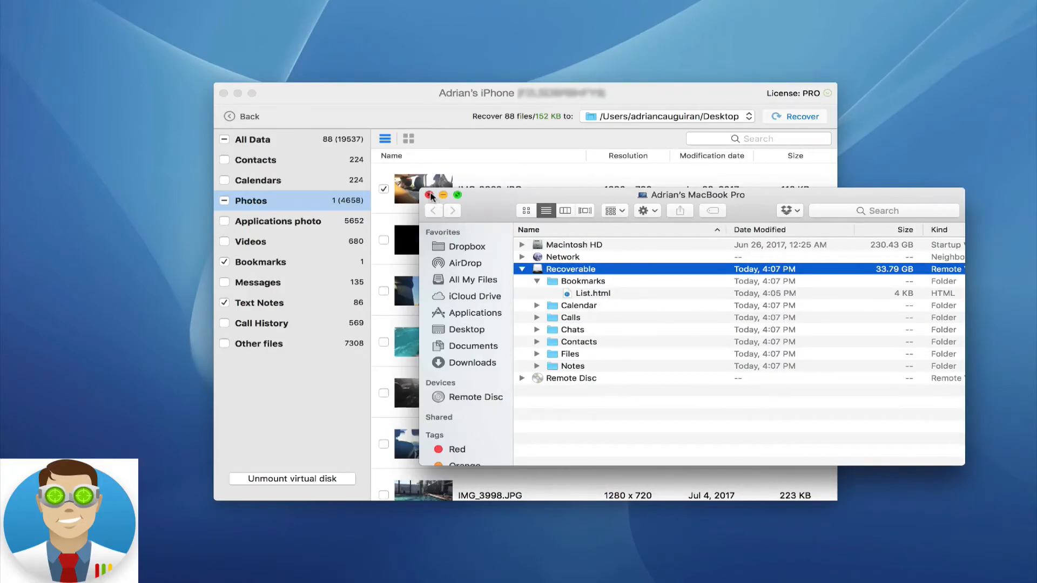
click(430, 195)
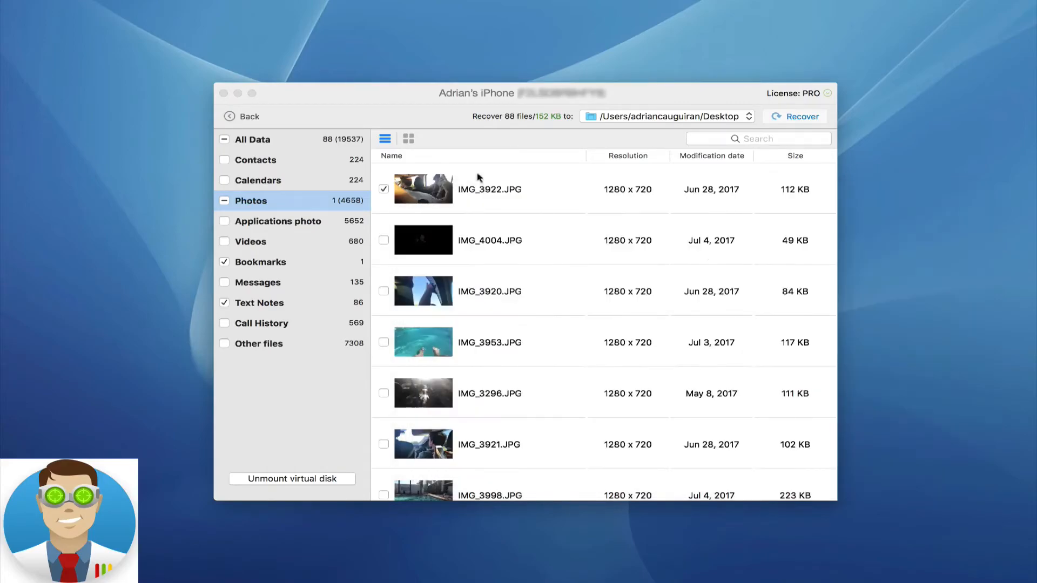
mouse_move(514, 127)
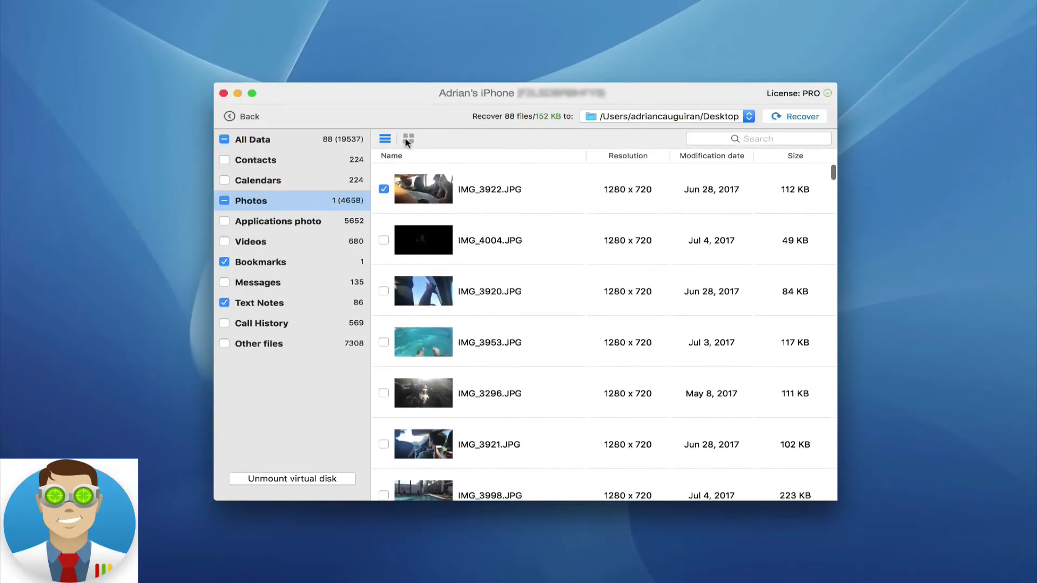
click(408, 139)
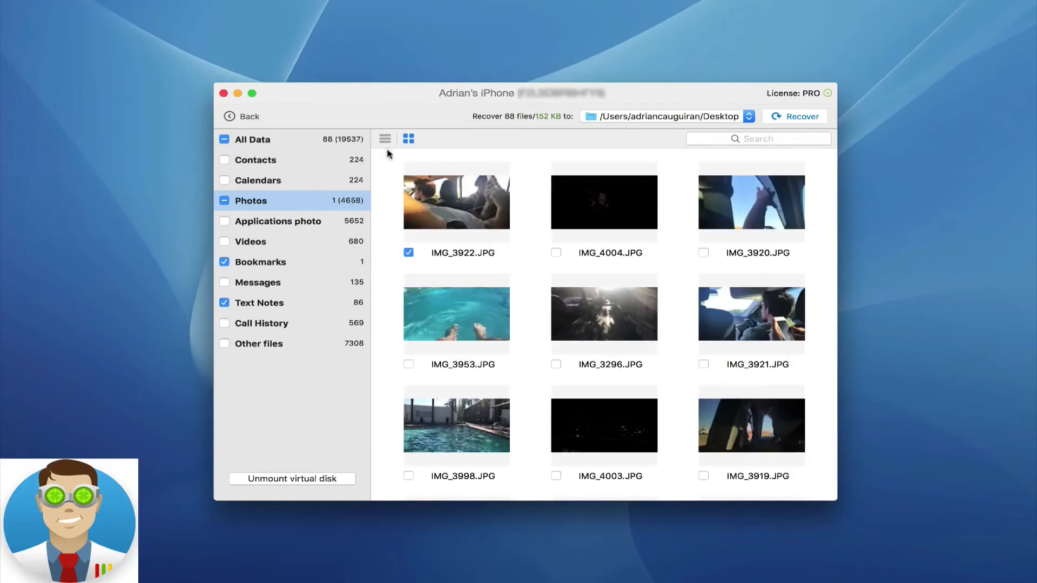
click(384, 139)
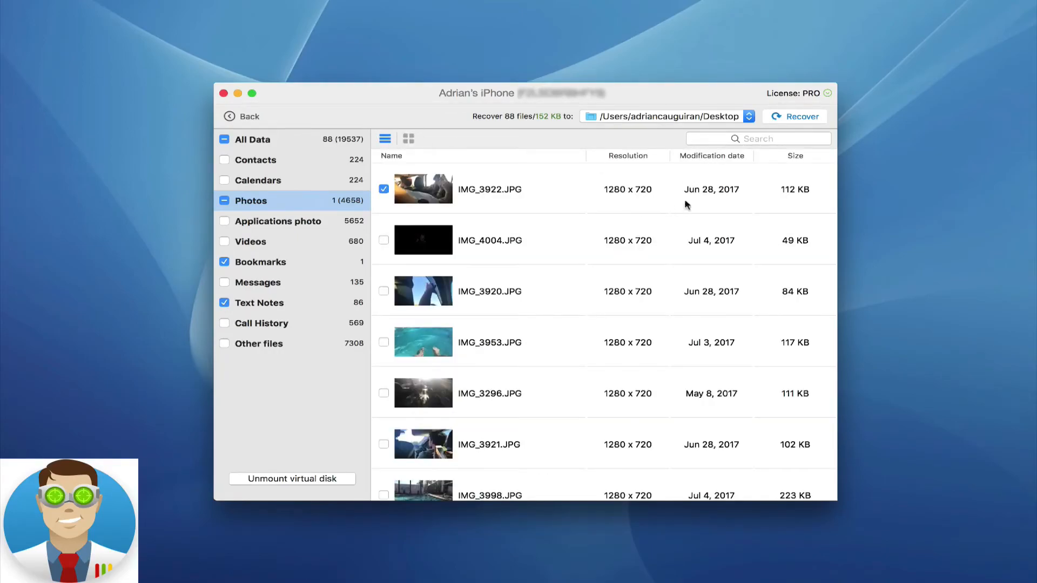
mouse_move(715, 139)
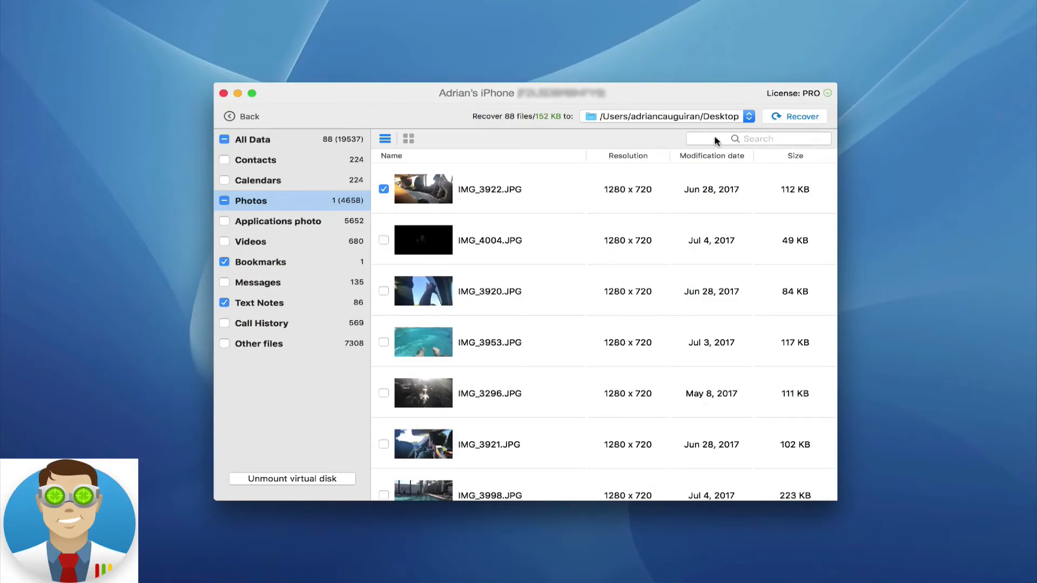
click(793, 115)
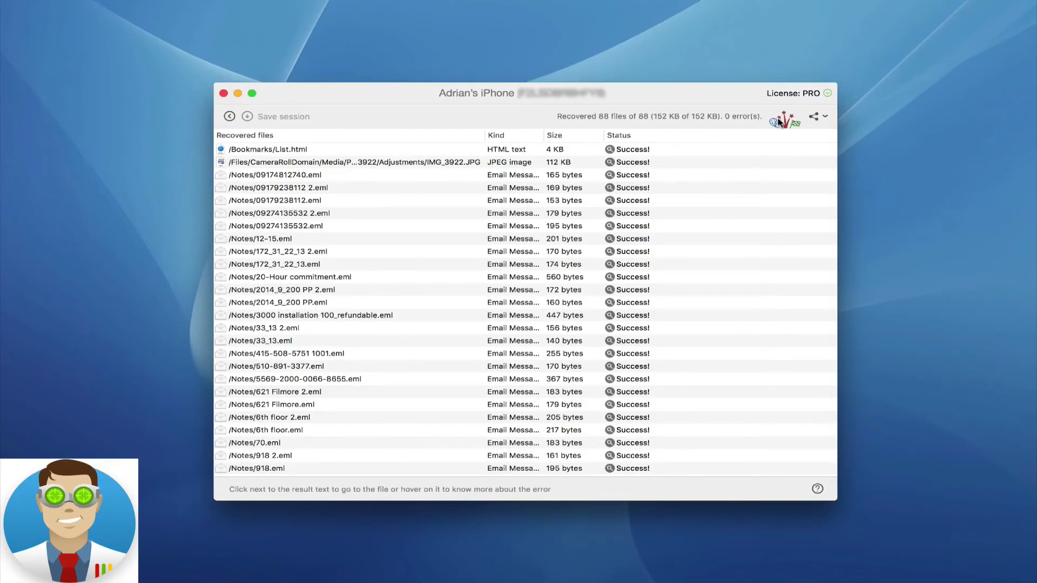
mouse_move(530, 255)
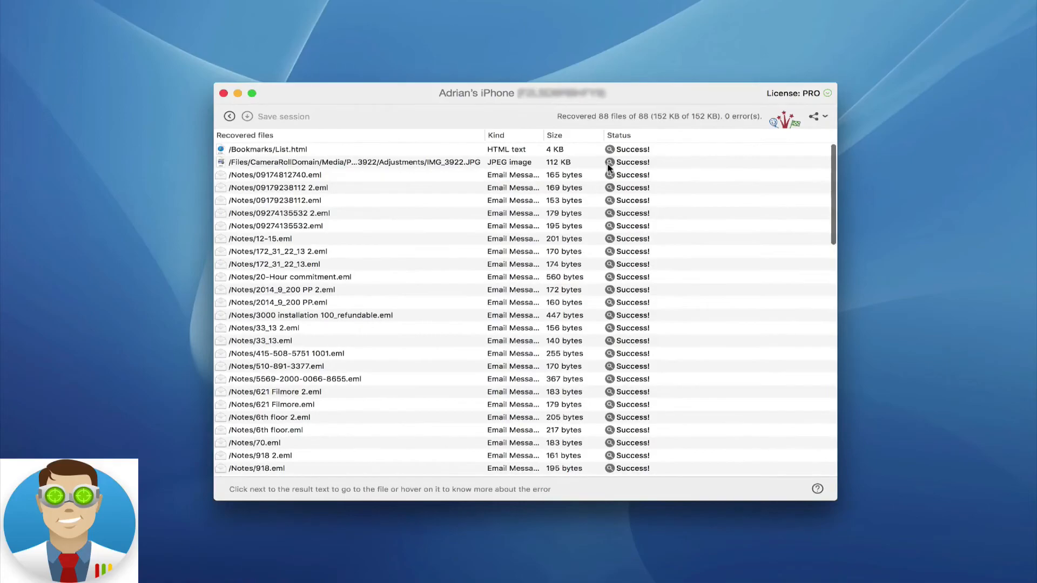
Review the all-Success recovery report, then return to the found-files list
click(631, 162)
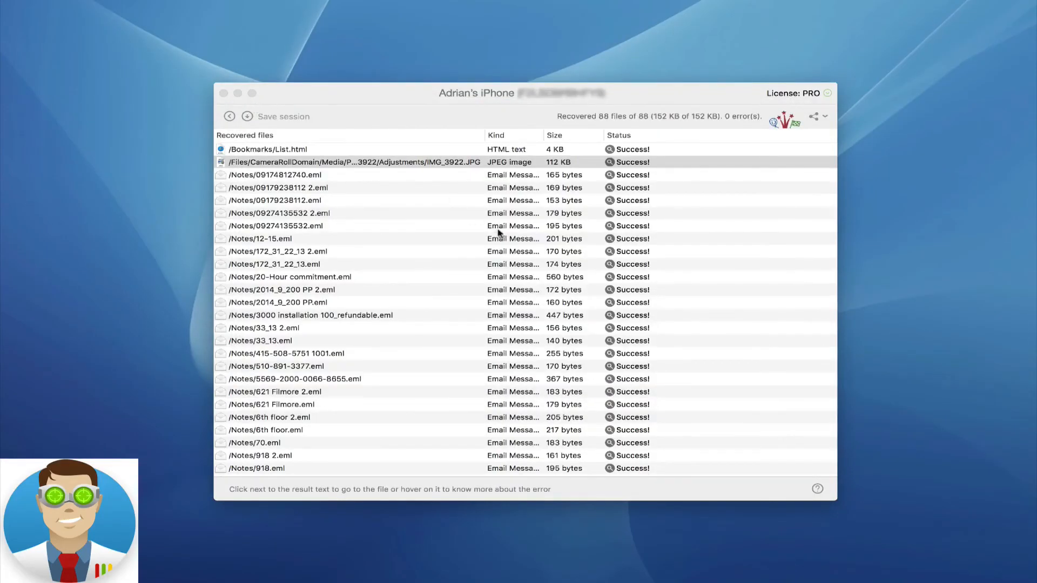
scroll(down, 3)
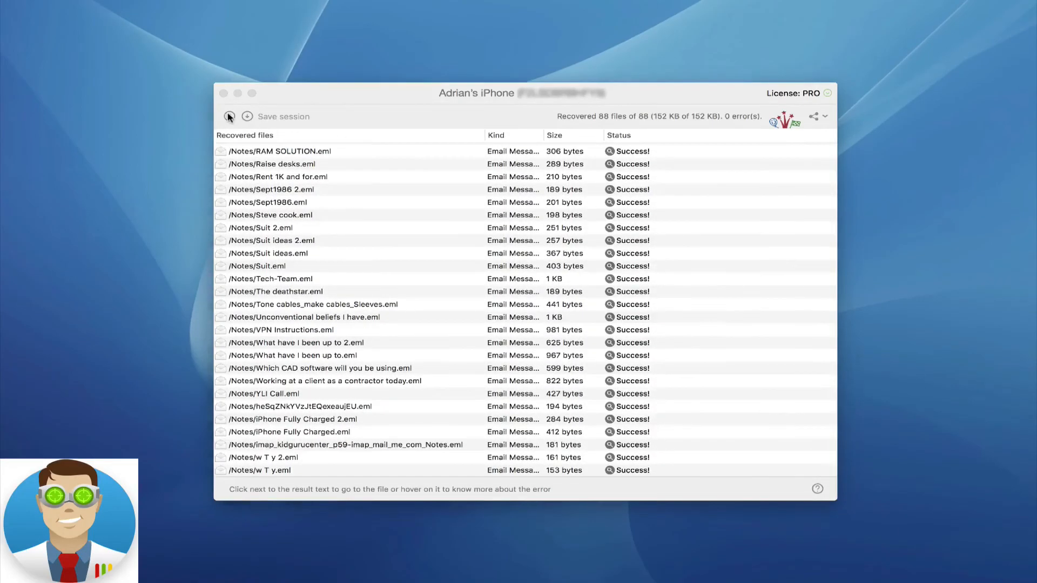
click(229, 117)
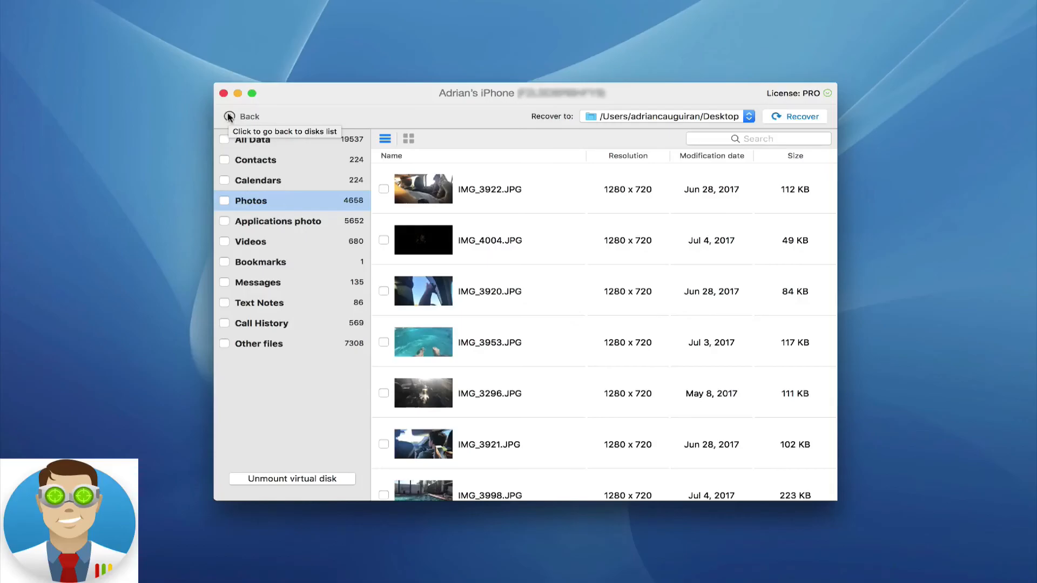